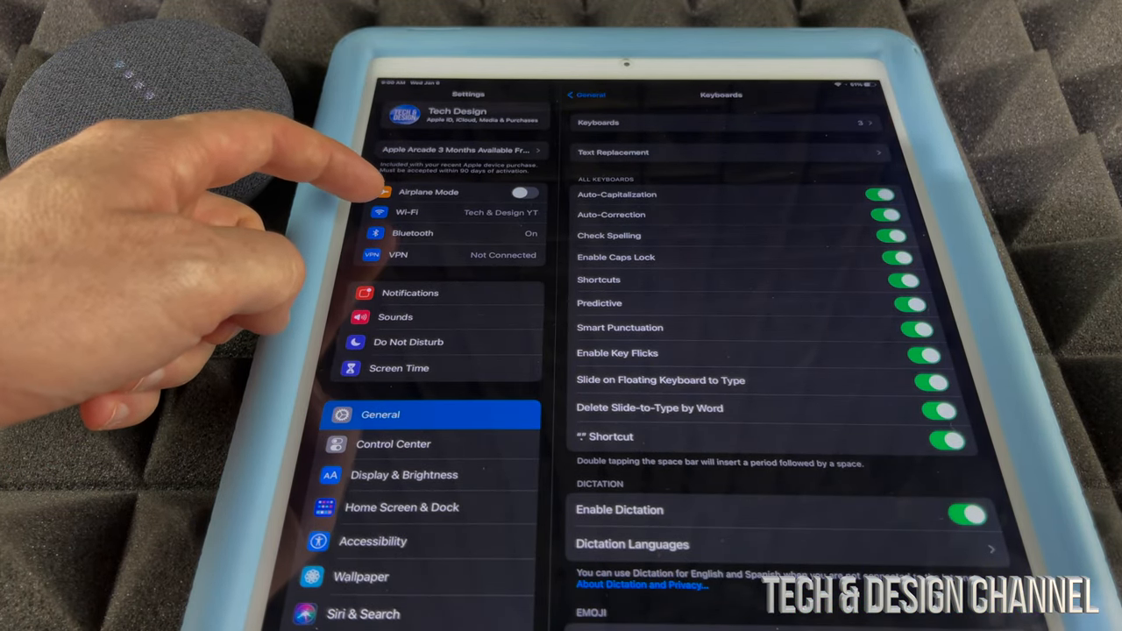
Open the Wi-Fi page in iOS Settings to see the connected network.
{"action": "left_click", "coordinate": [408, 212]}
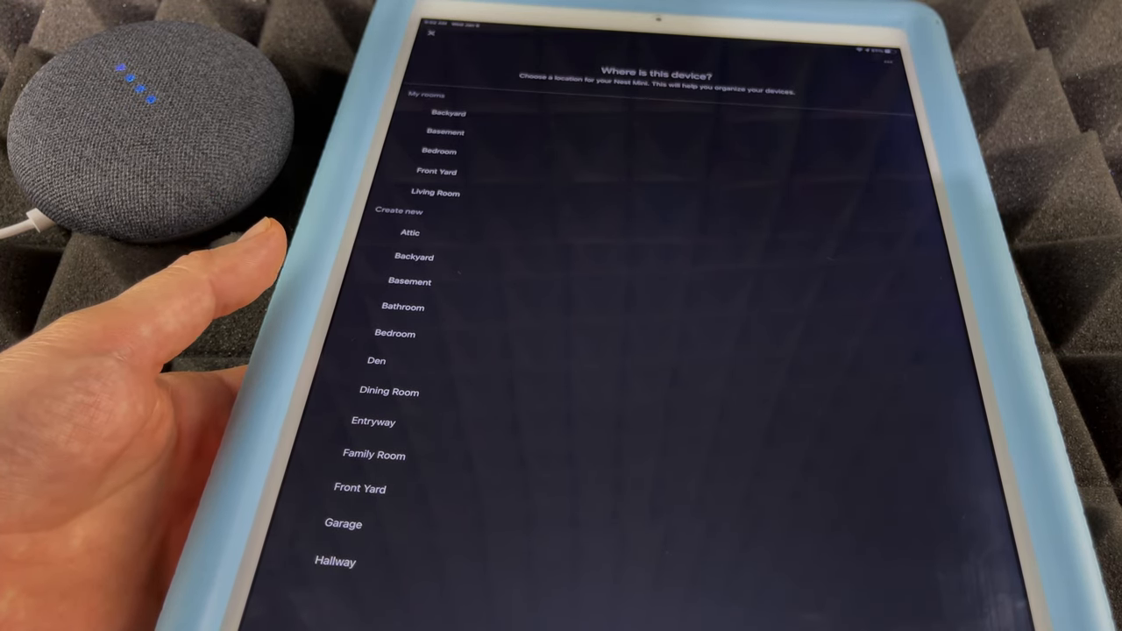
{"action": "mouse_move", "coordinate": [246, 289]}
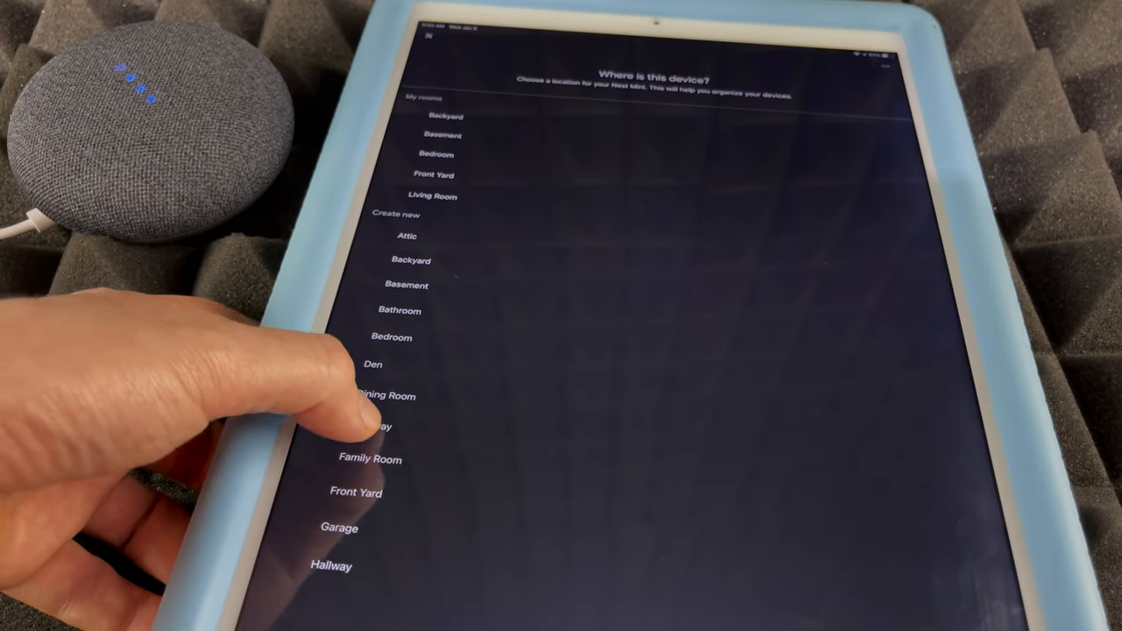
Choose Entryway under Create new as the Nest Mini's room.
{"action": "left_click", "coordinate": [368, 427]}
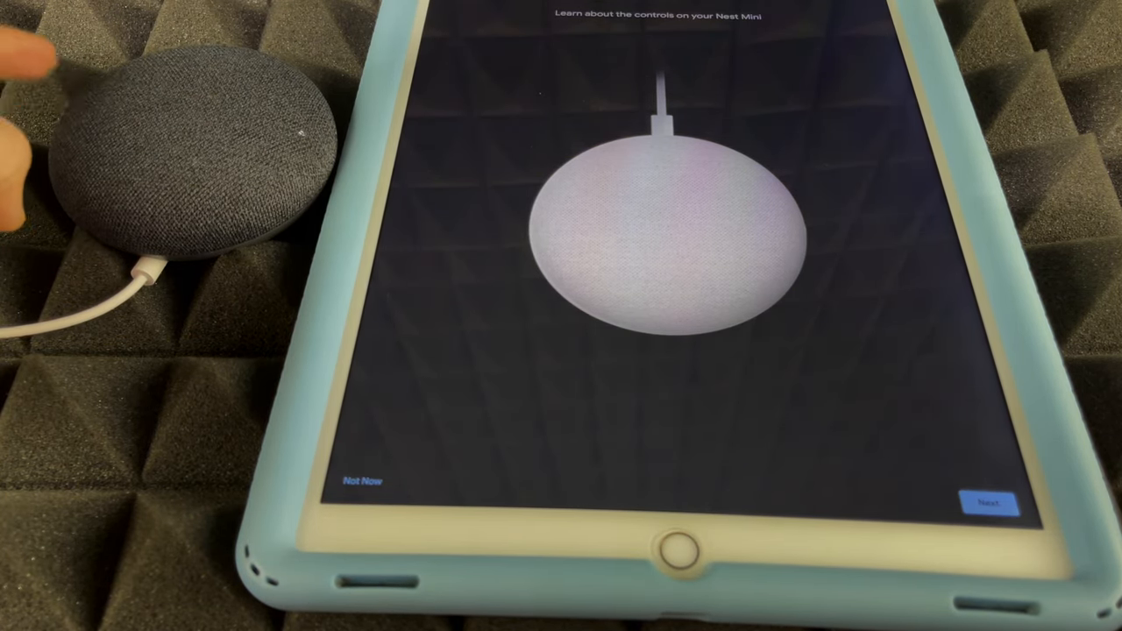
{"action": "mouse_move", "coordinate": [219, 175]}
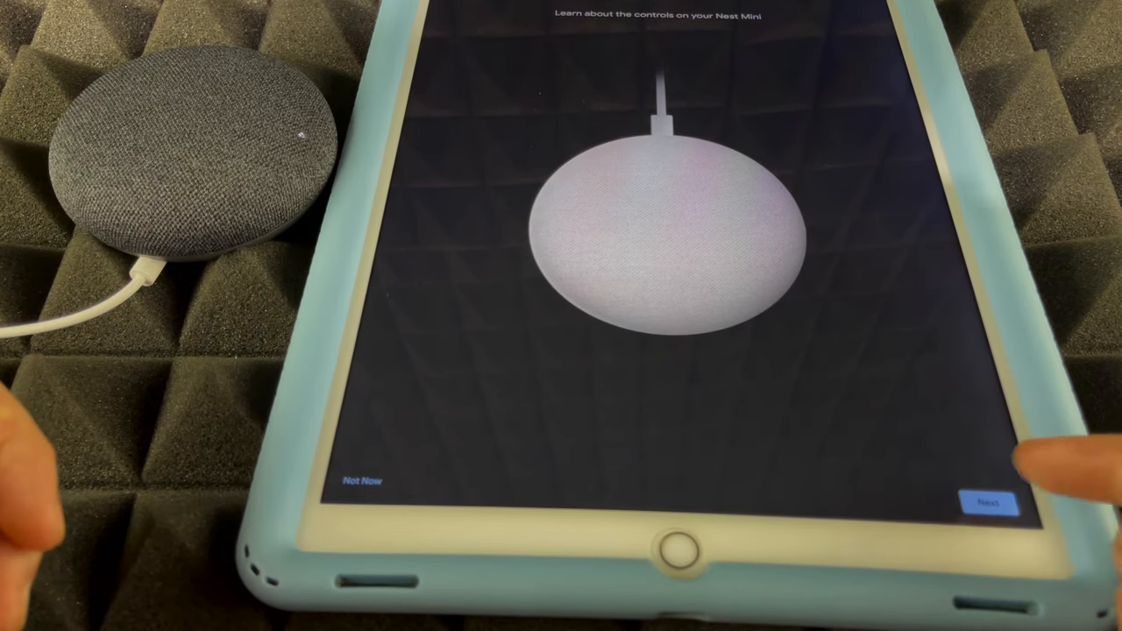
Advance from the controls intro to the Play & pause tutorial.
{"action": "left_click", "coordinate": [991, 501]}
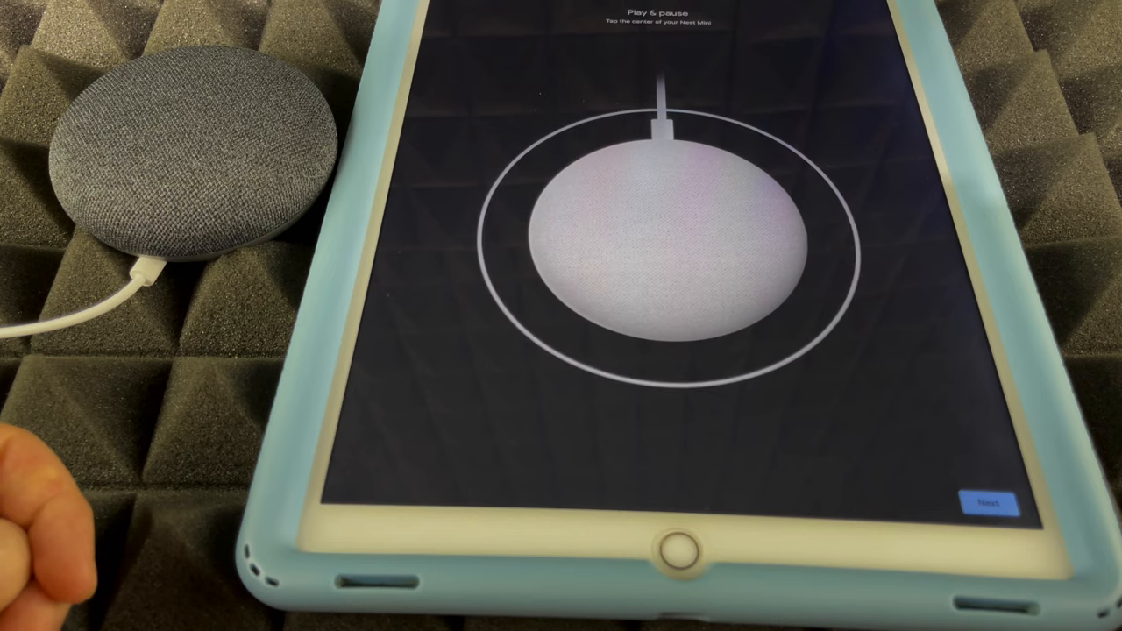